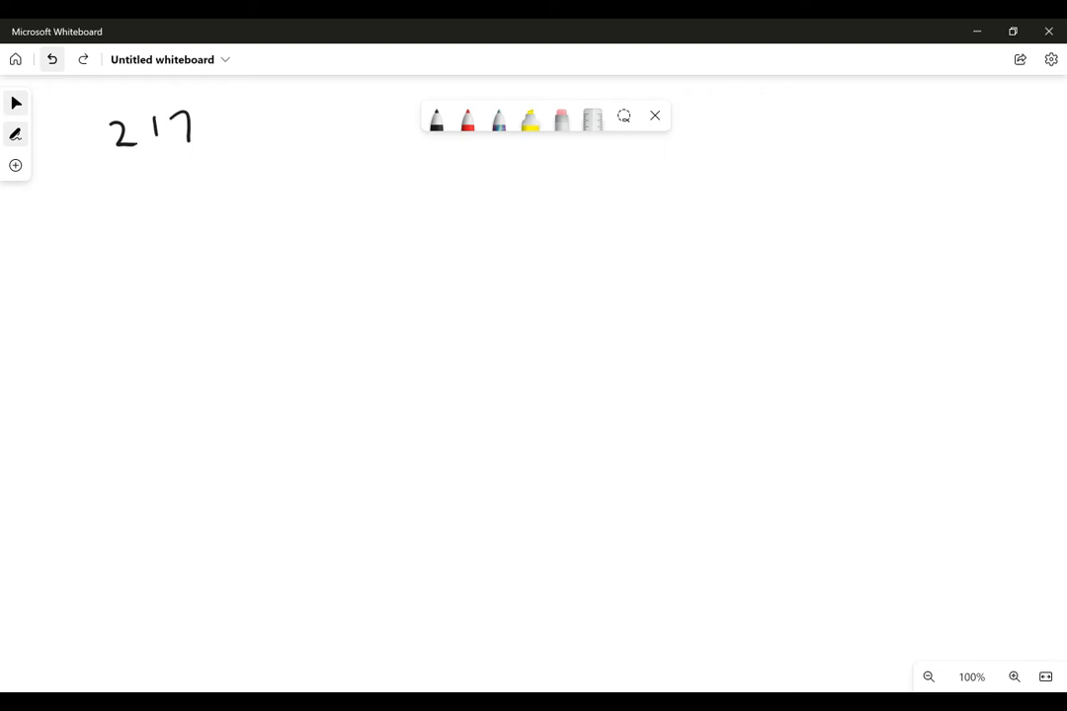
Step: Draw arrows from the digits 7, 1, 2 of 217 to handwritten place values 8^0, 8^1, 8^2
{"action": "left_click", "coordinate": [203, 154]}
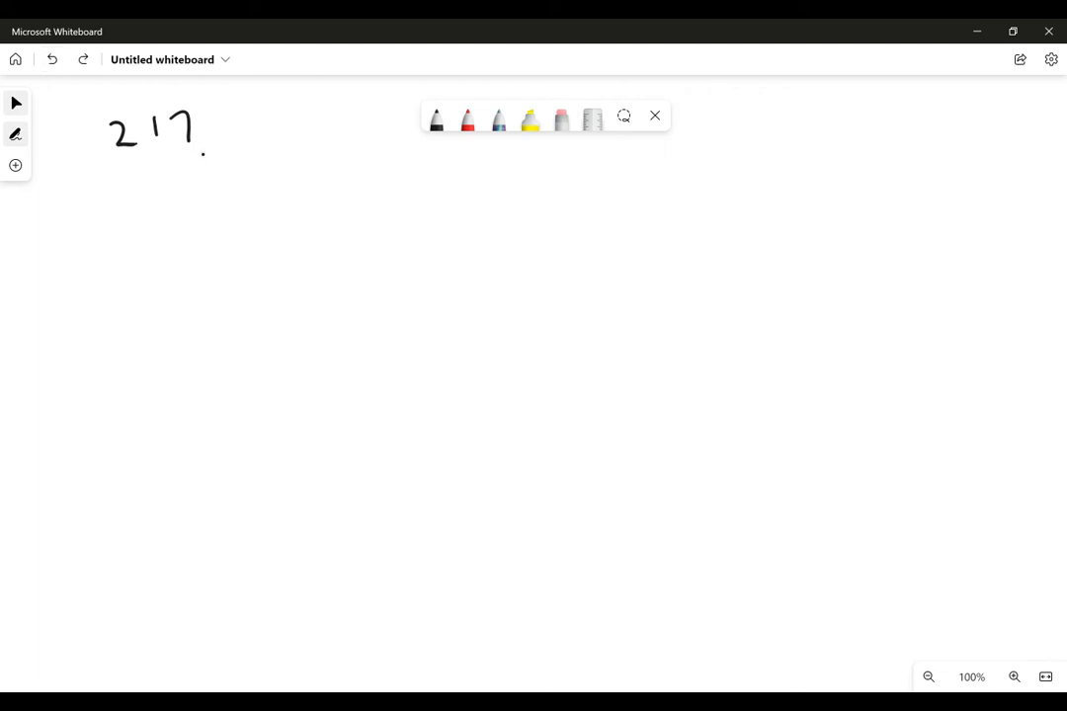
{"action": "left_click_drag", "start_coordinate": [197, 159], "coordinate": [204, 202]}
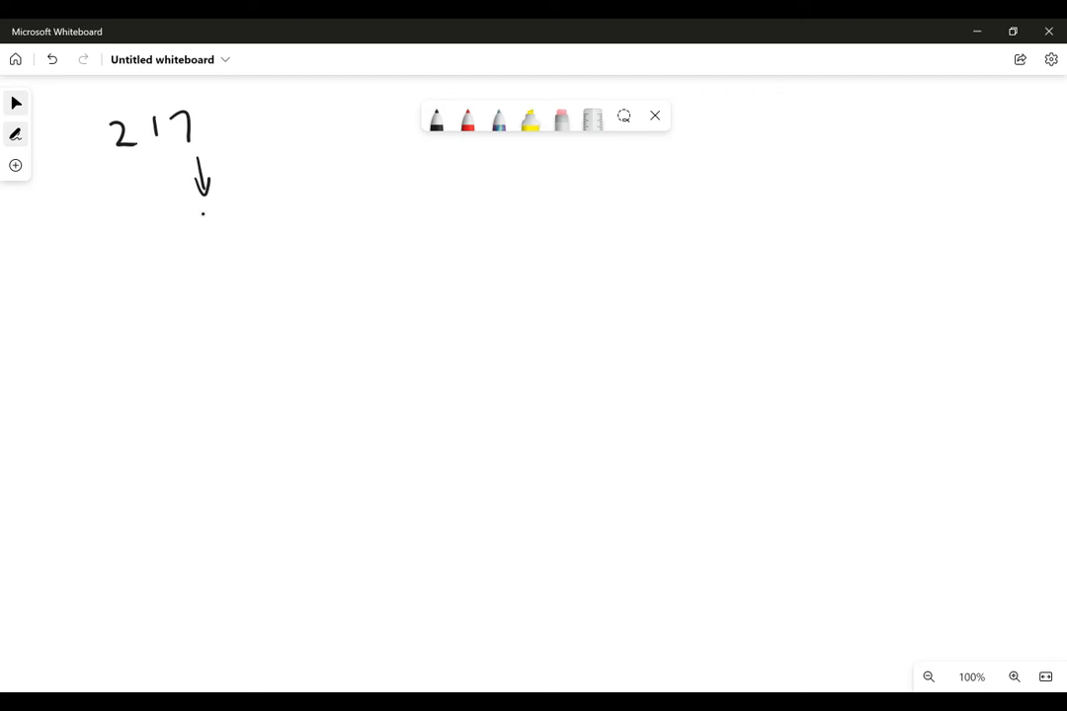
{"action": "left_click_drag", "start_coordinate": [198, 197], "coordinate": [218, 222]}
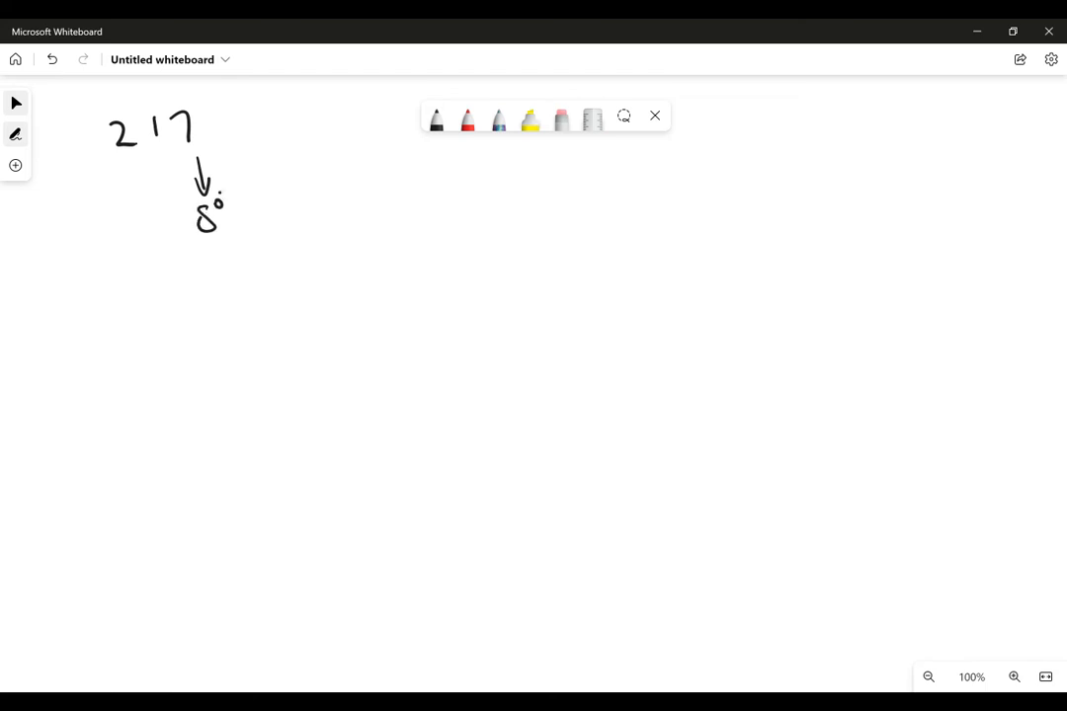
{"action": "left_click_drag", "start_coordinate": [158, 162], "coordinate": [155, 190]}
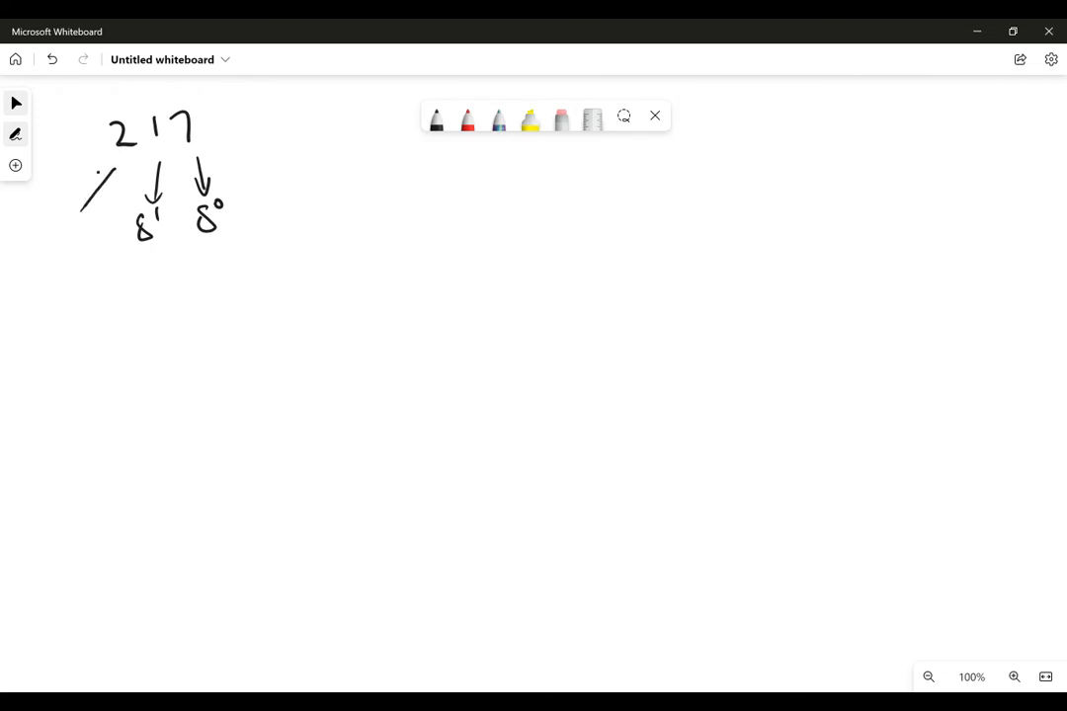
{"action": "left_click_drag", "start_coordinate": [63, 241], "coordinate": [115, 174]}
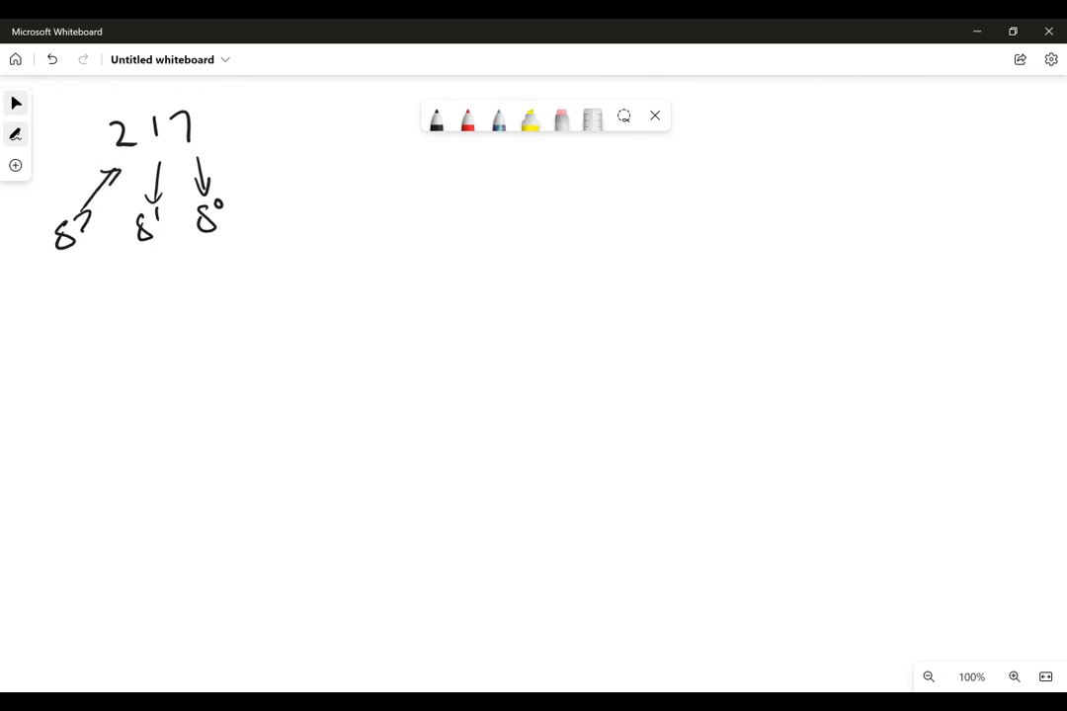
Step: Handwrite the products 7 × 1, 1 × 8 and 2 × 64 beneath 8^0, 8^1 and 8^2
{"action": "left_click", "coordinate": [261, 245]}
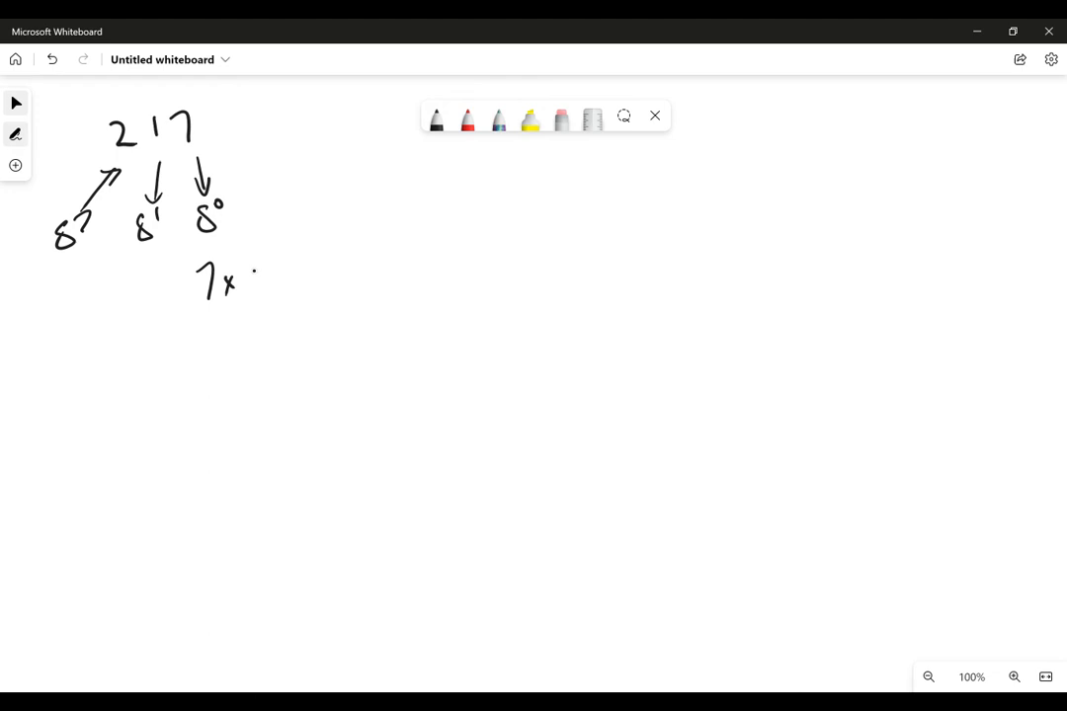
{"action": "left_click_drag", "start_coordinate": [253, 267], "coordinate": [252, 292]}
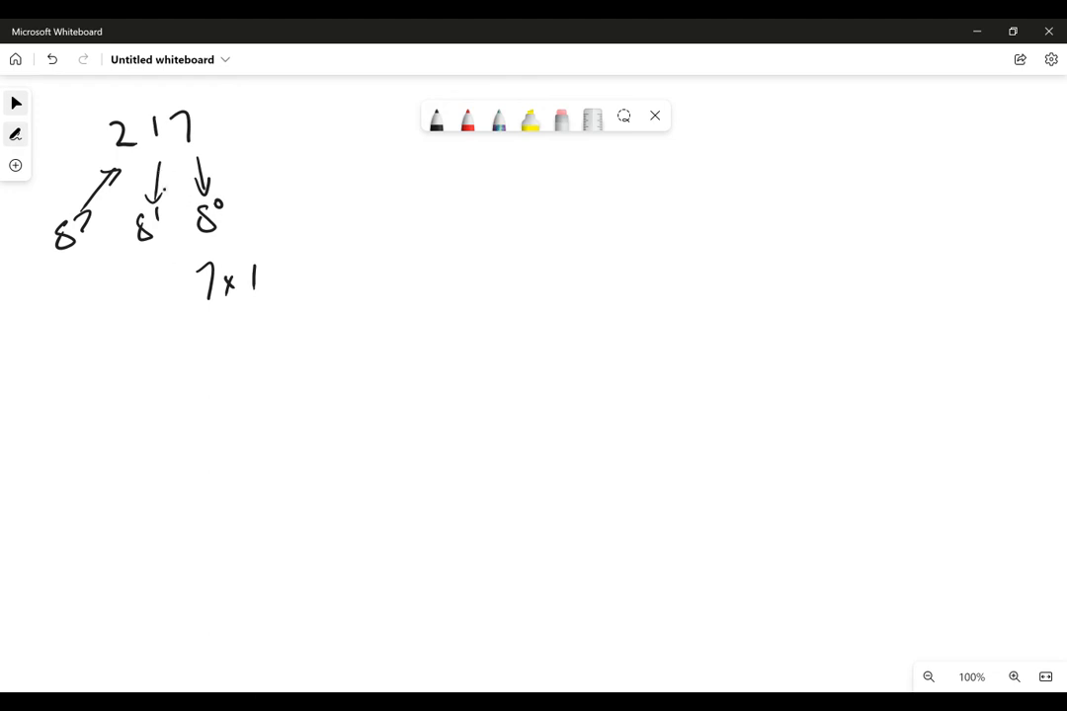
{"action": "left_click_drag", "start_coordinate": [119, 274], "coordinate": [121, 299]}
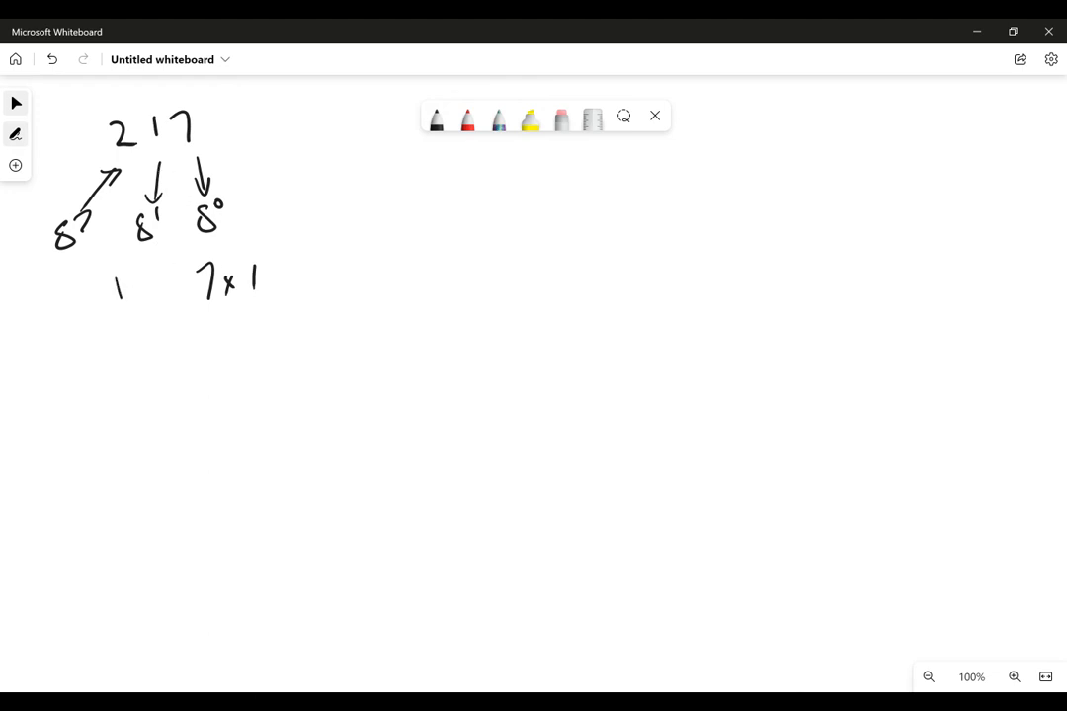
{"action": "left_click_drag", "start_coordinate": [114, 297], "coordinate": [162, 281]}
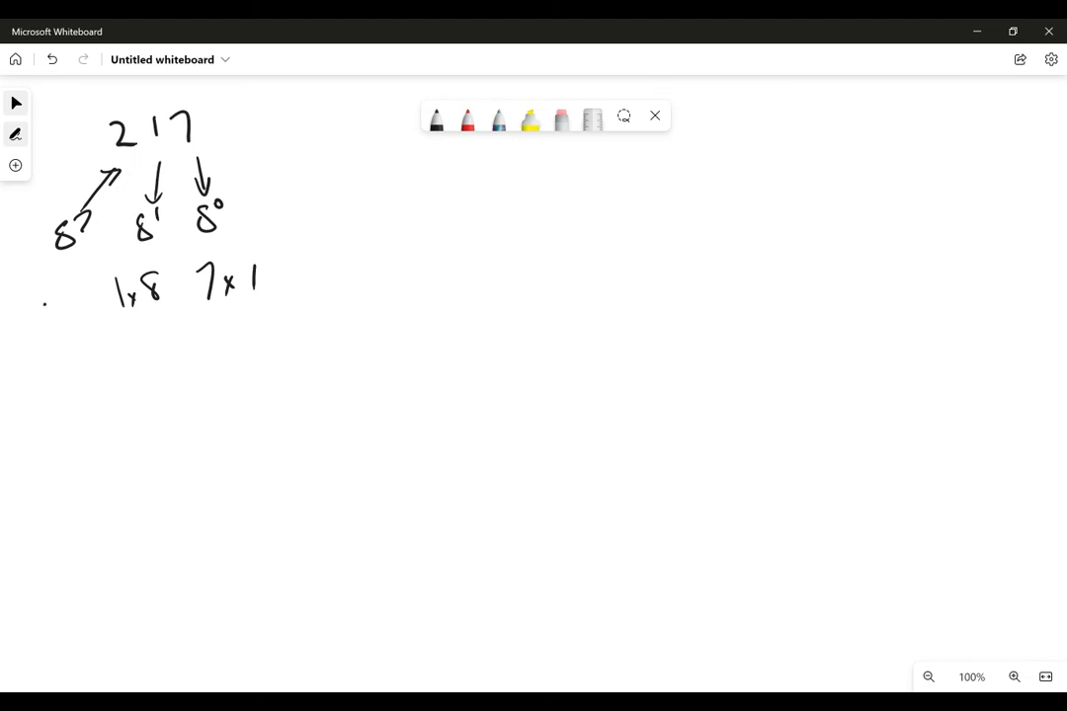
{"action": "left_click_drag", "start_coordinate": [35, 297], "coordinate": [83, 296]}
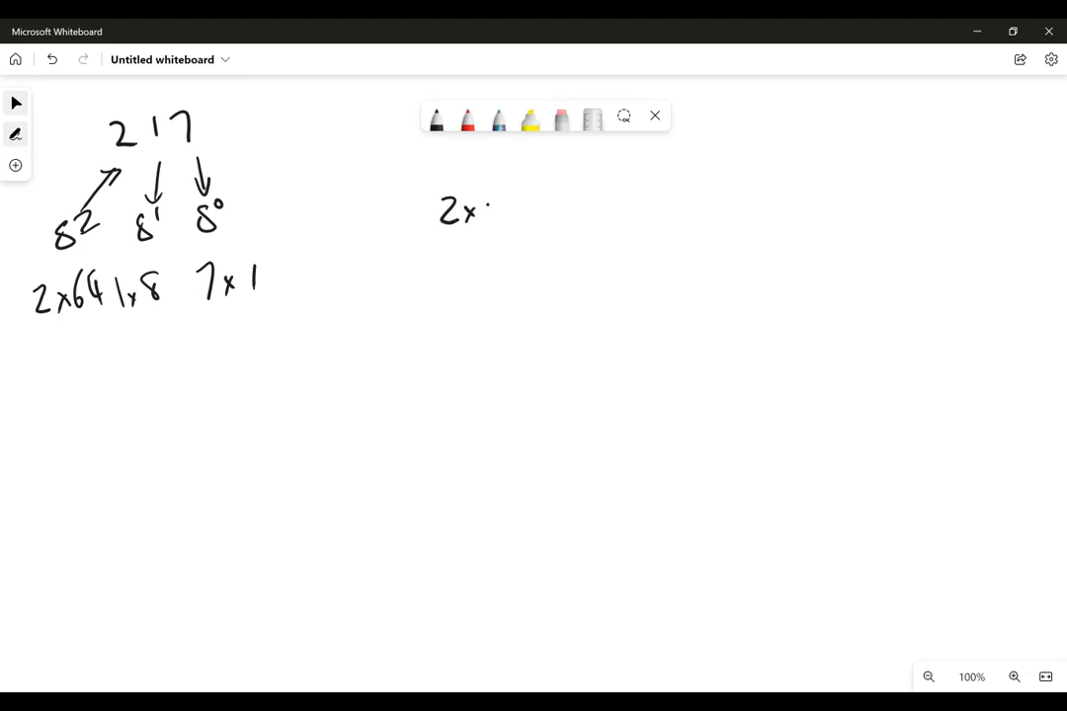
Step: Rewrite 2 × 64, 1 × 8 and 7 × 1 as a stacked column on the right
{"action": "left_click_drag", "start_coordinate": [484, 208], "coordinate": [524, 217]}
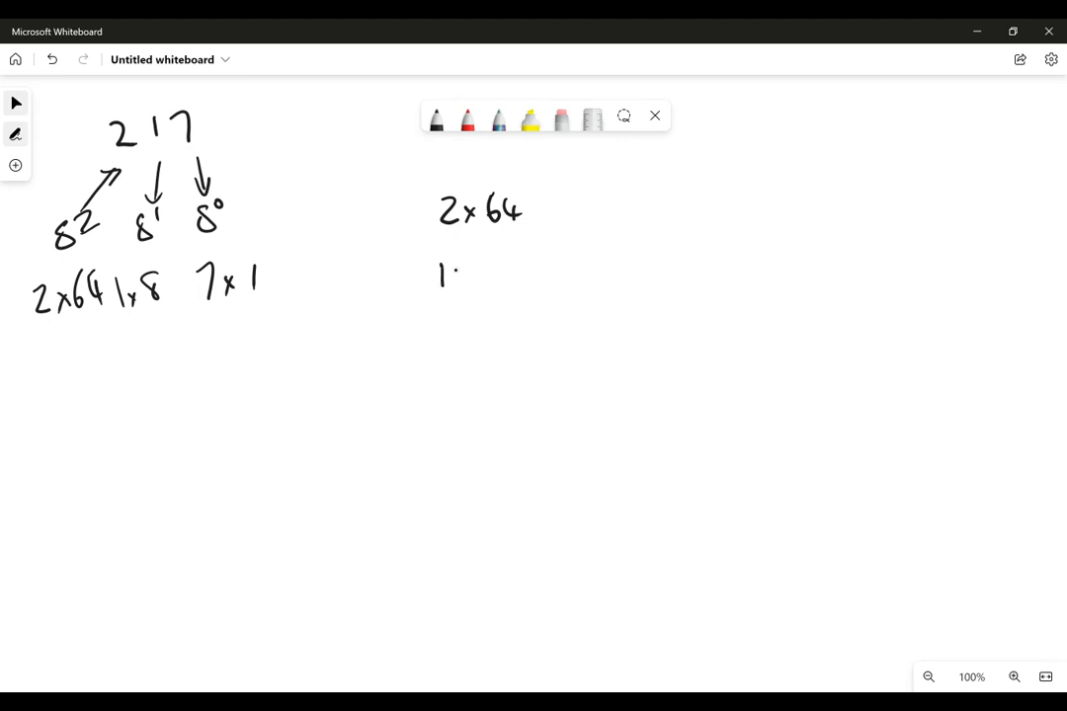
{"action": "left_click_drag", "start_coordinate": [458, 275], "coordinate": [509, 275]}
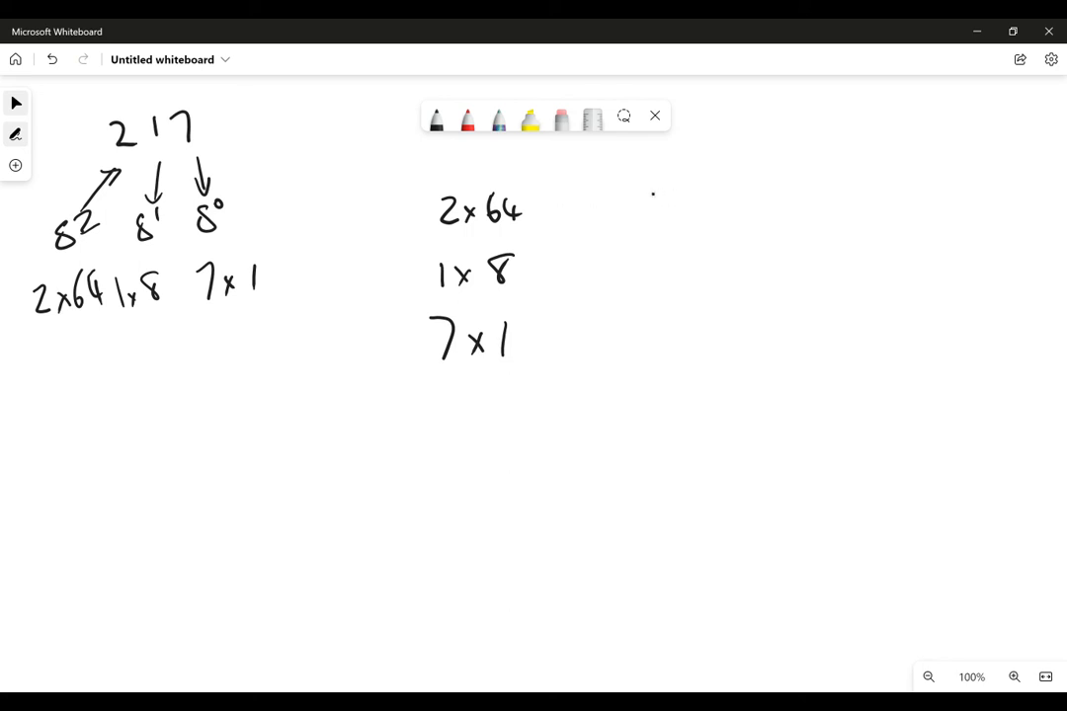
Step: Write 128, 8 and 7 stacked in a column for addition
{"action": "left_click_drag", "start_coordinate": [641, 197], "coordinate": [734, 213]}
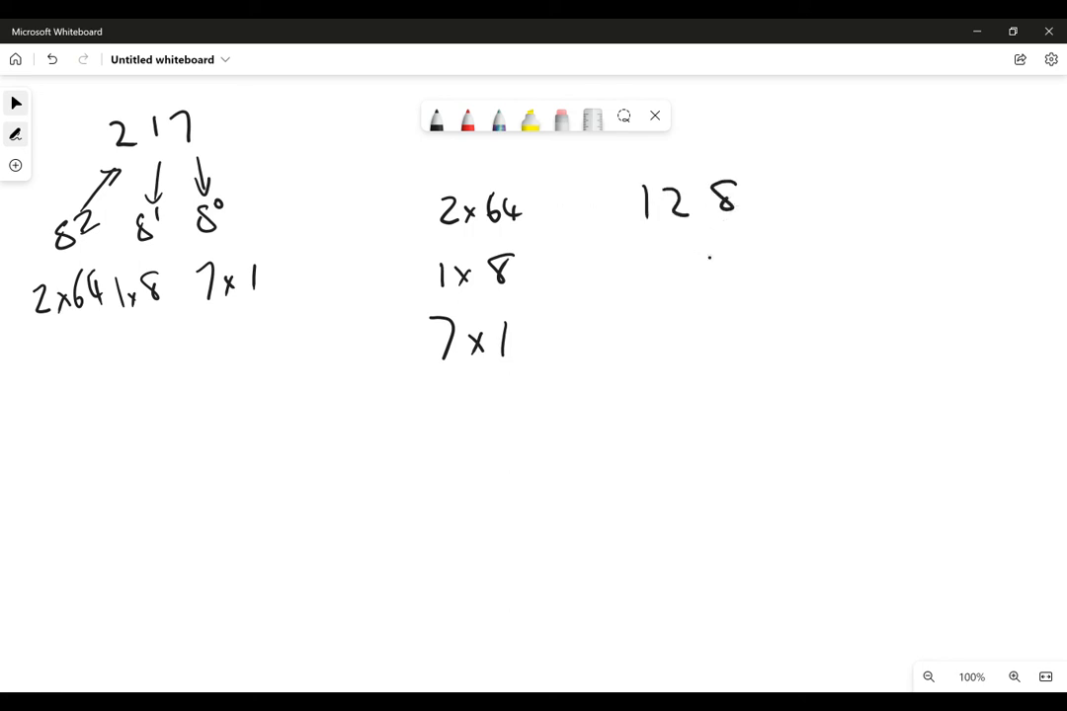
{"action": "left_click_drag", "start_coordinate": [715, 253], "coordinate": [735, 276]}
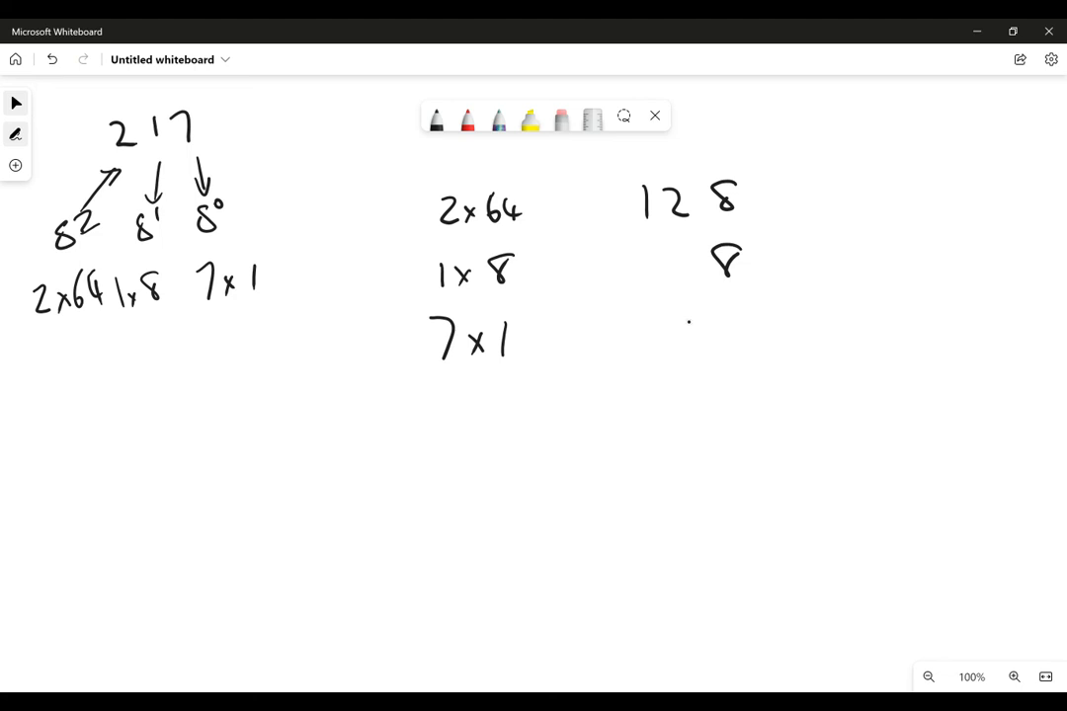
{"action": "left_click_drag", "start_coordinate": [735, 316], "coordinate": [727, 356]}
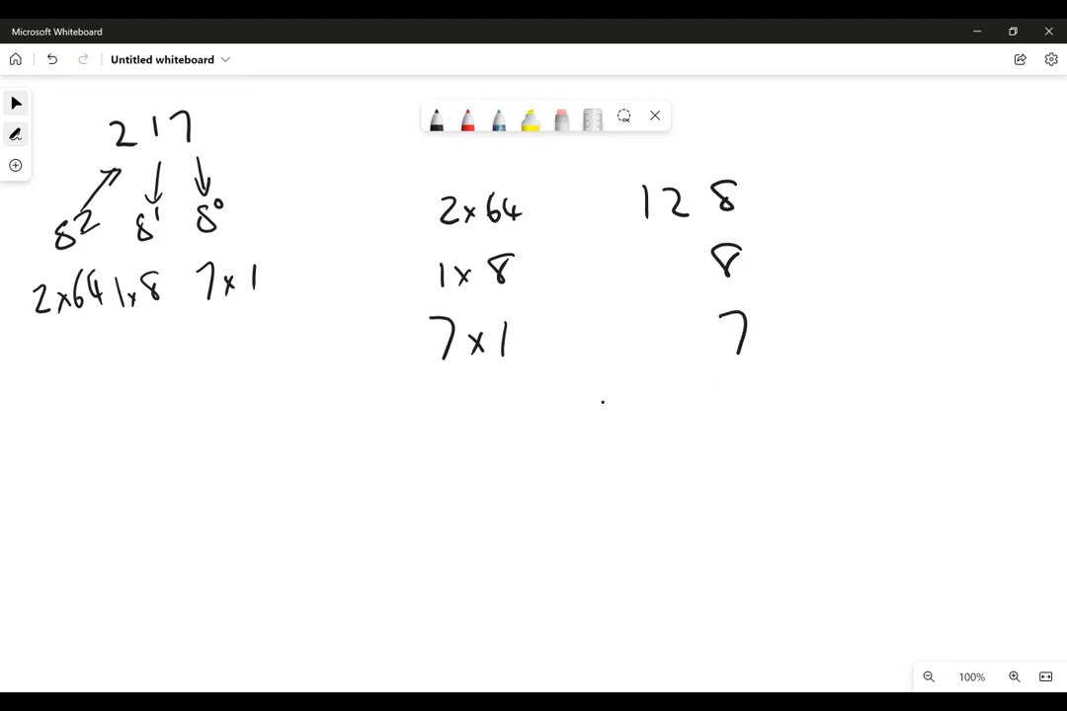
Step: Draw the addition lines and write the sum digits 3 and 4 below
{"action": "left_click_drag", "start_coordinate": [585, 395], "coordinate": [780, 393]}
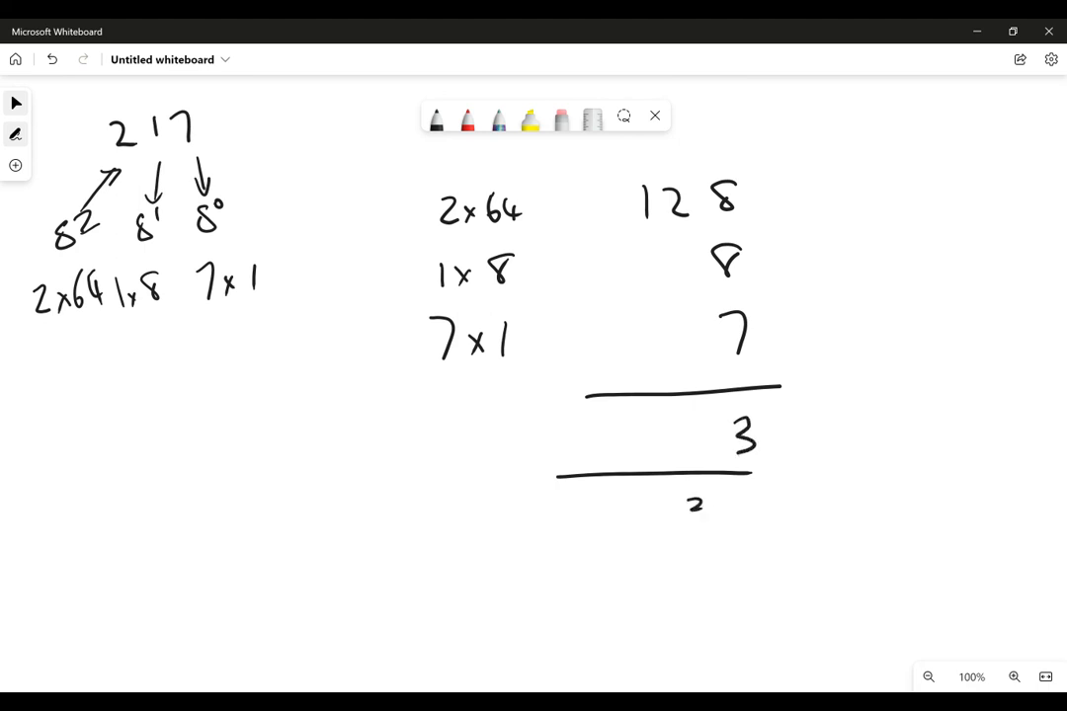
{"action": "left_click_drag", "start_coordinate": [682, 425], "coordinate": [696, 453]}
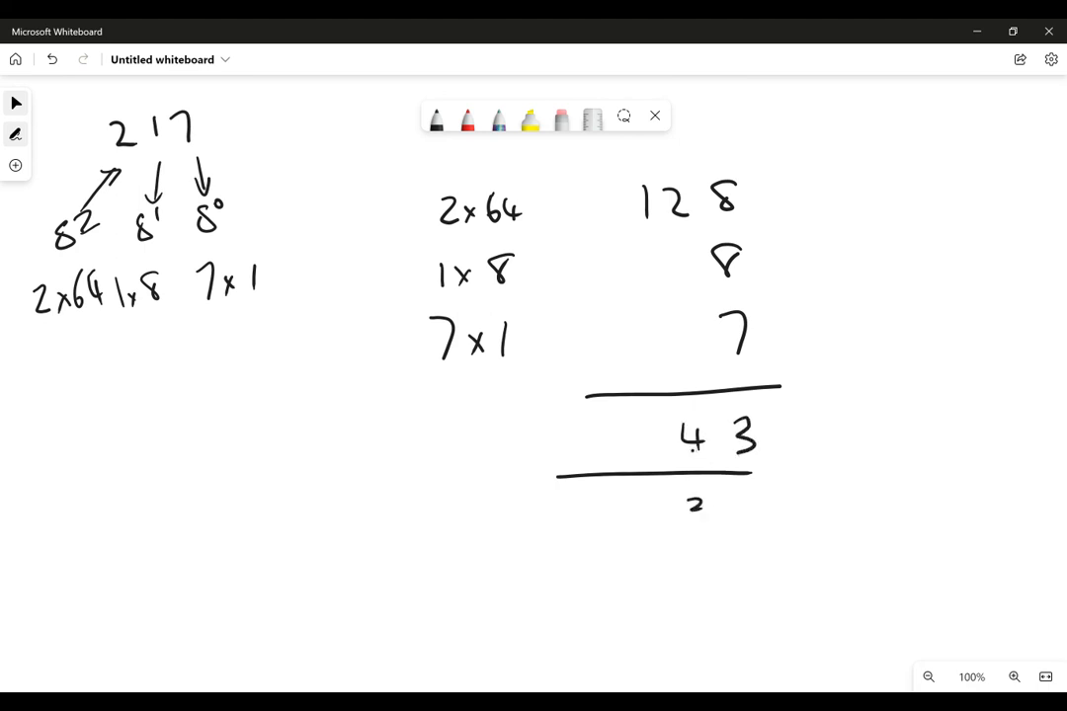